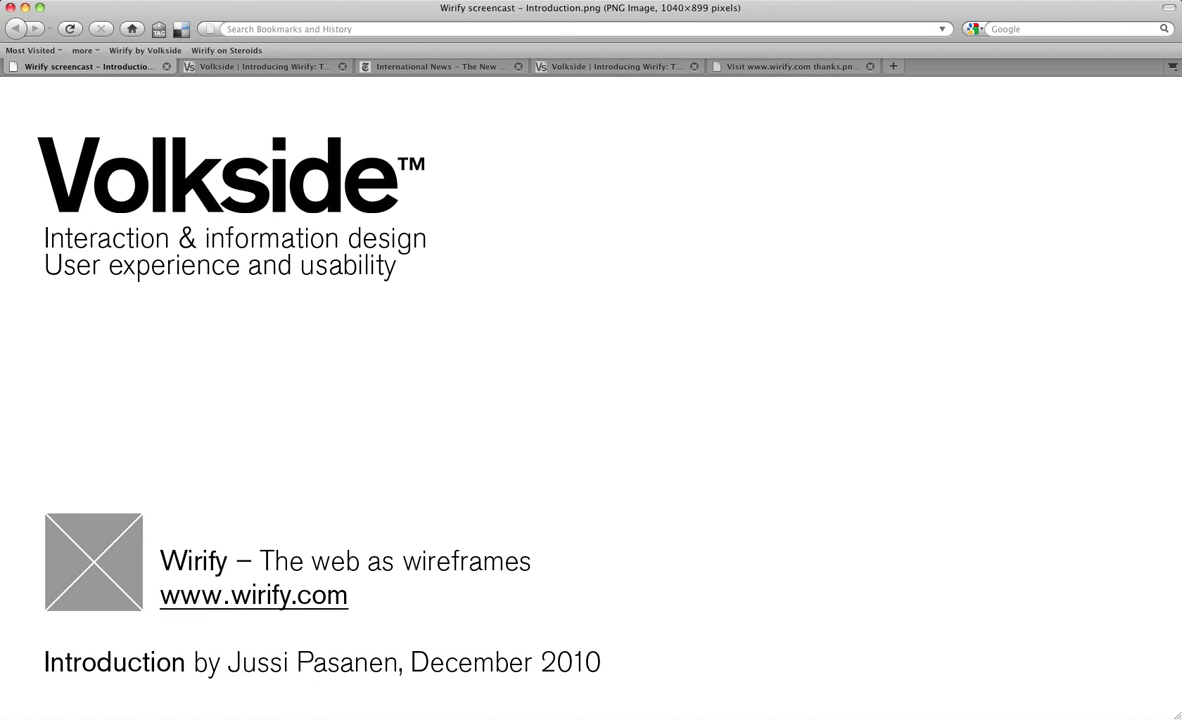
Switch to the 'Volkside | Introducing Wirify' article tab.
{"action": "left_click", "coordinate": [265, 66]}
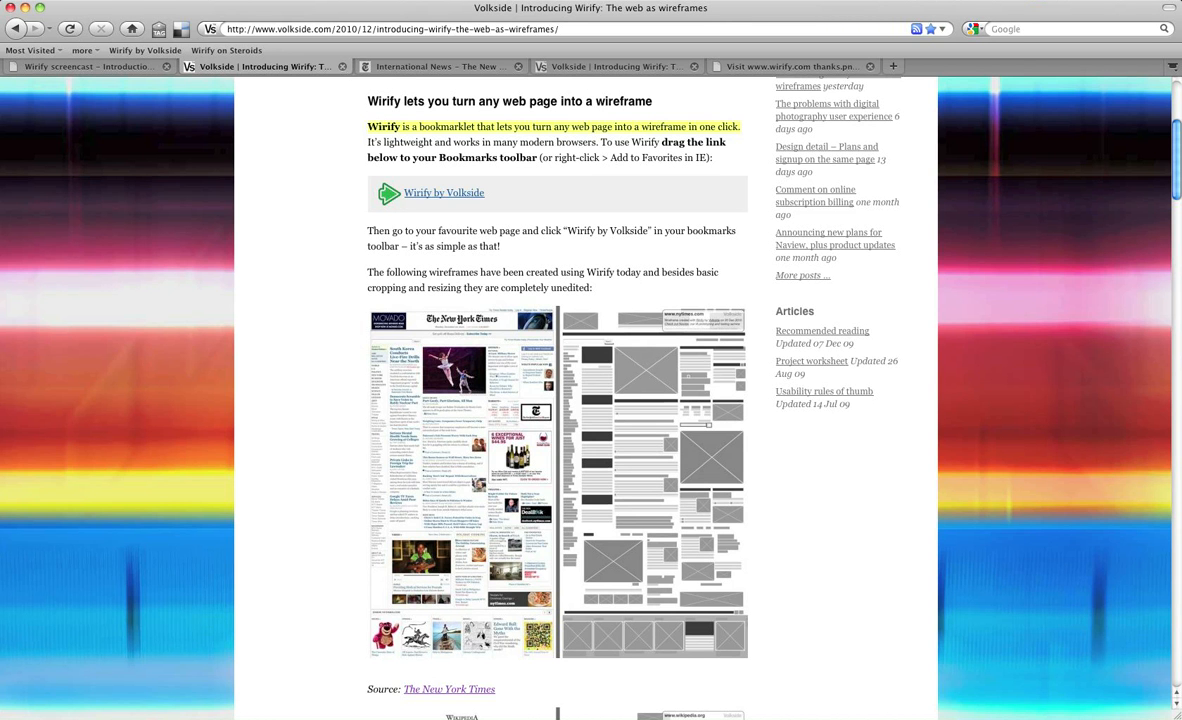
Switch to the 'International News – The New York Times' tab.
{"action": "left_click", "coordinate": [438, 66]}
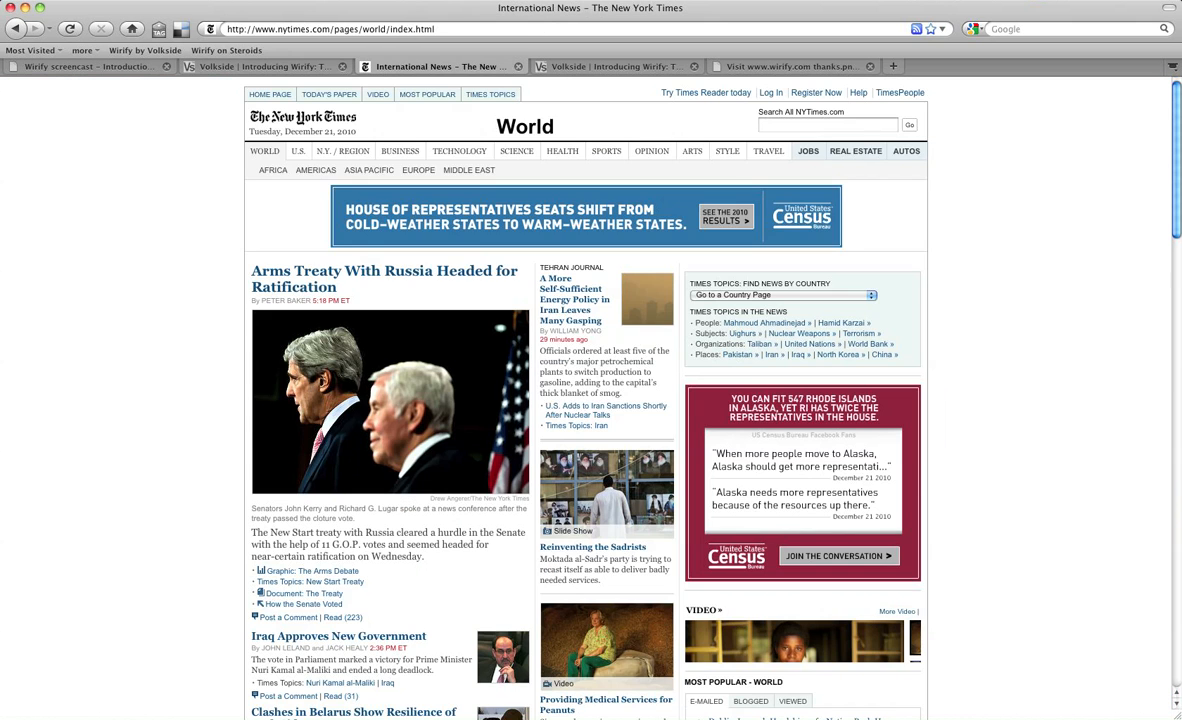
{"action": "mouse_move", "coordinate": [226, 50]}
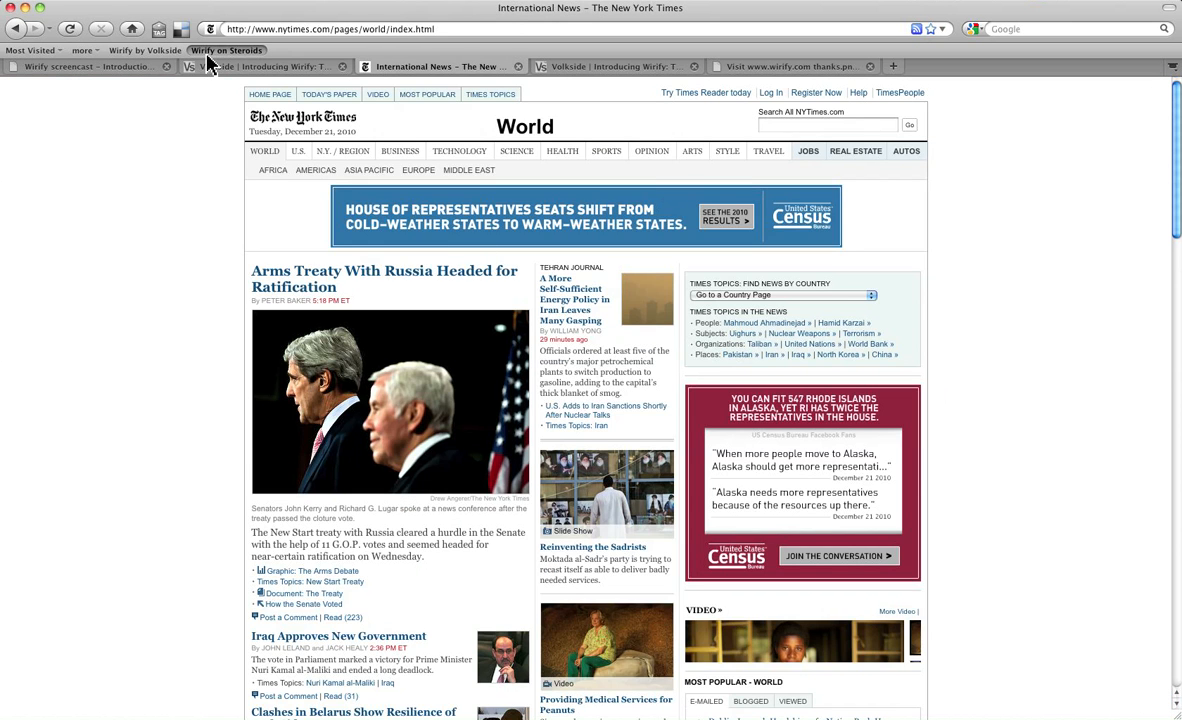